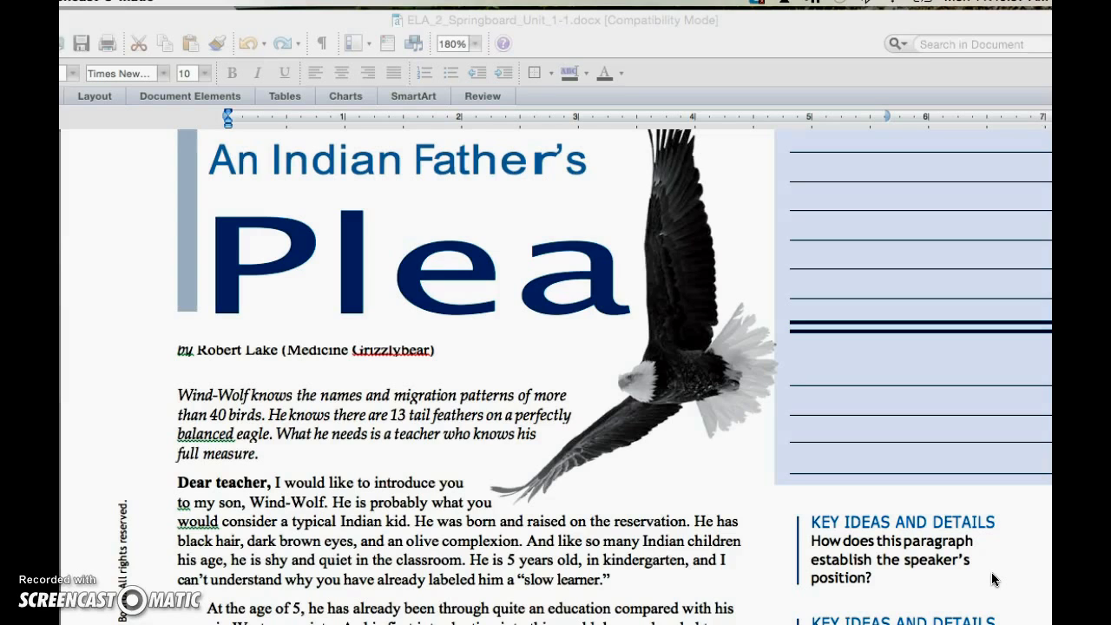
scroll("down", 3)
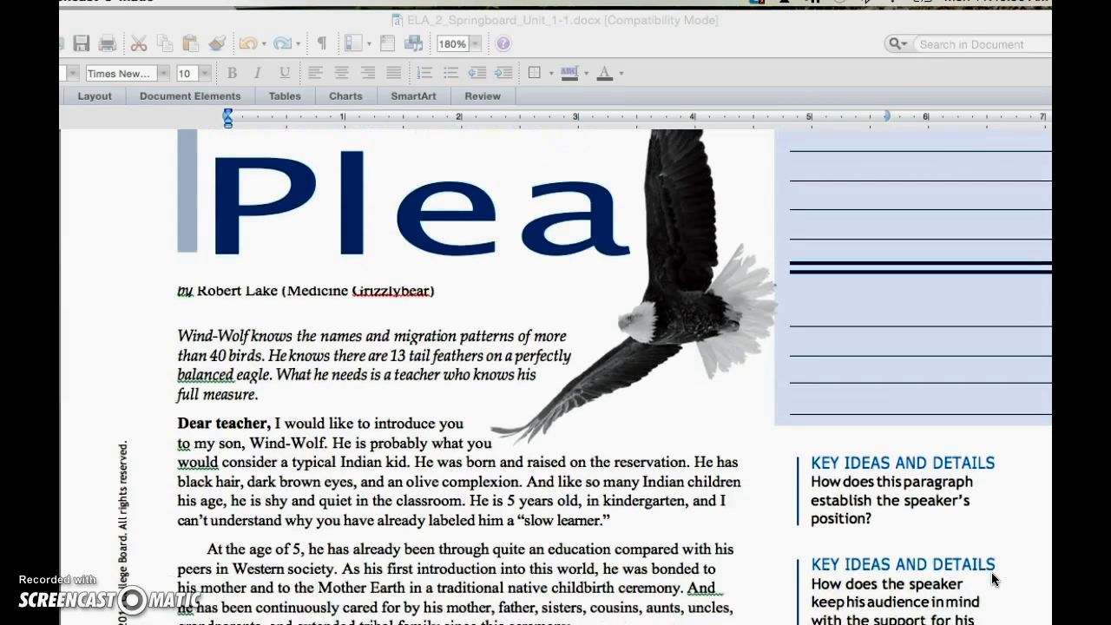
scroll("down", 3)
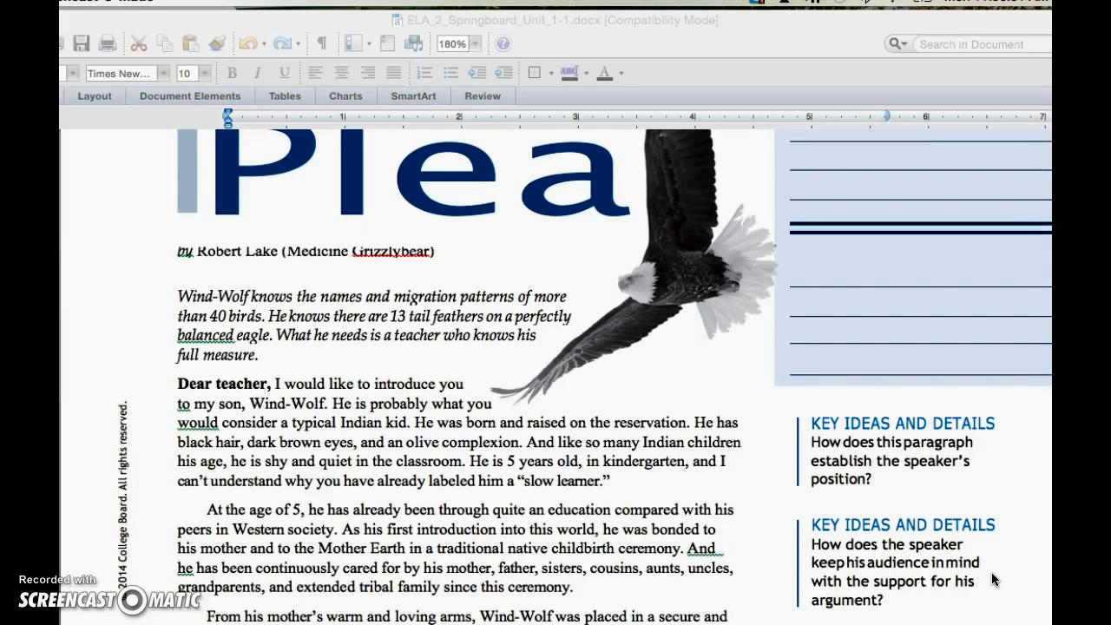
scroll("down", 3)
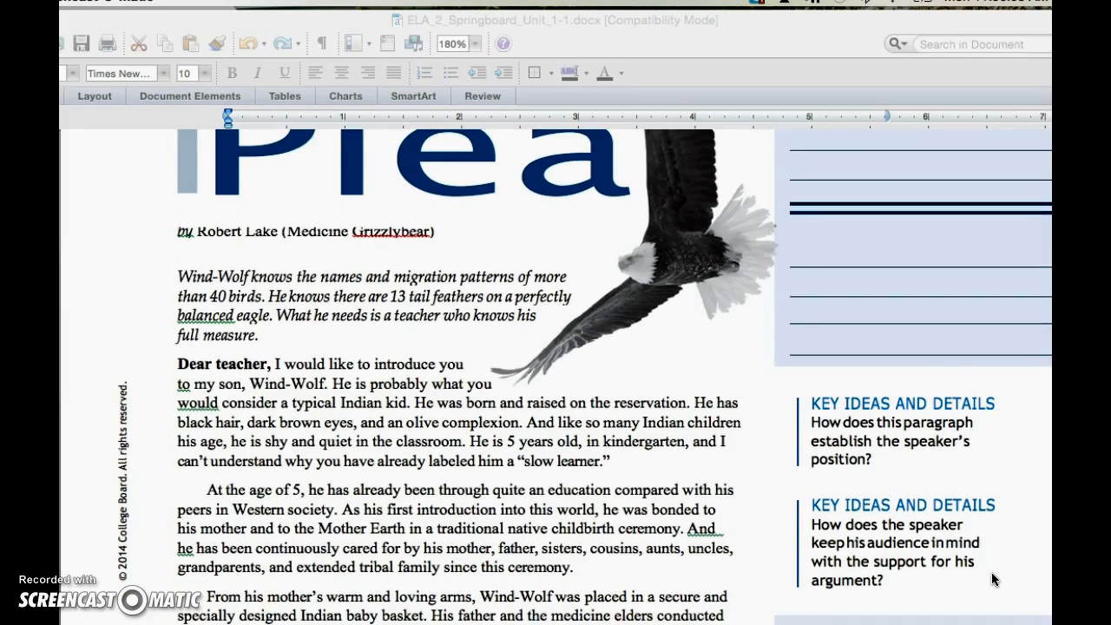
scroll("down", 3)
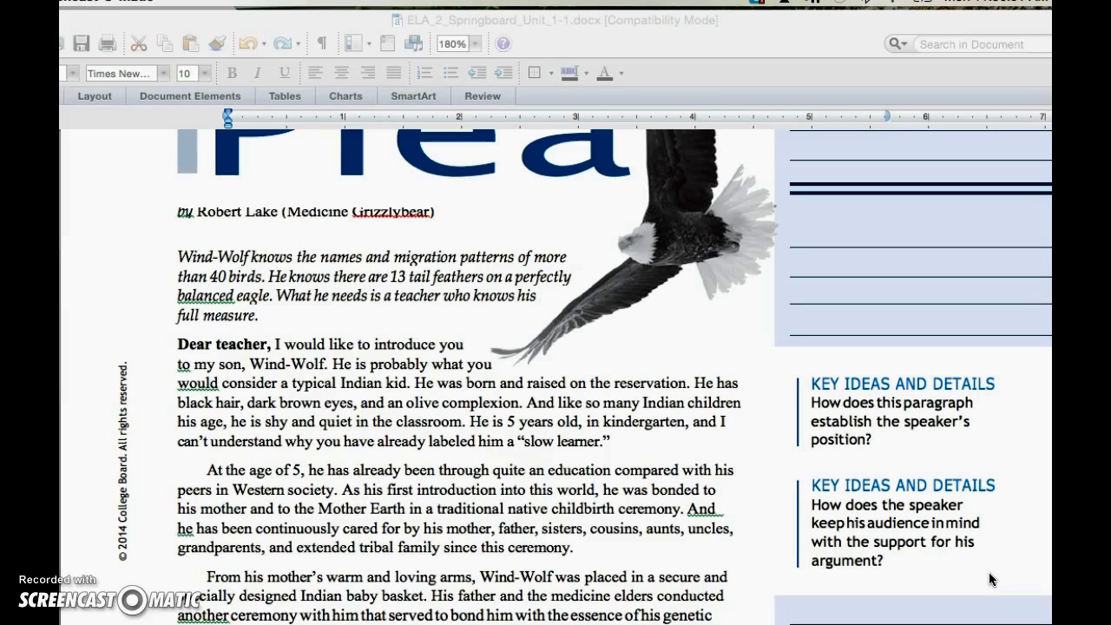
scroll("down", 3)
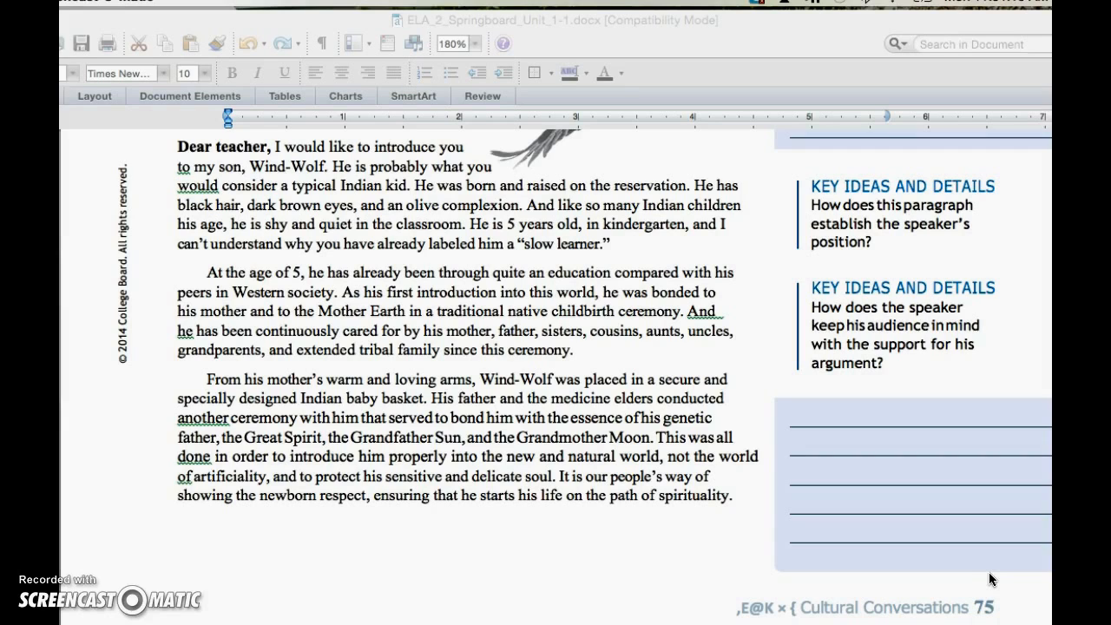
mouse_move(968, 577)
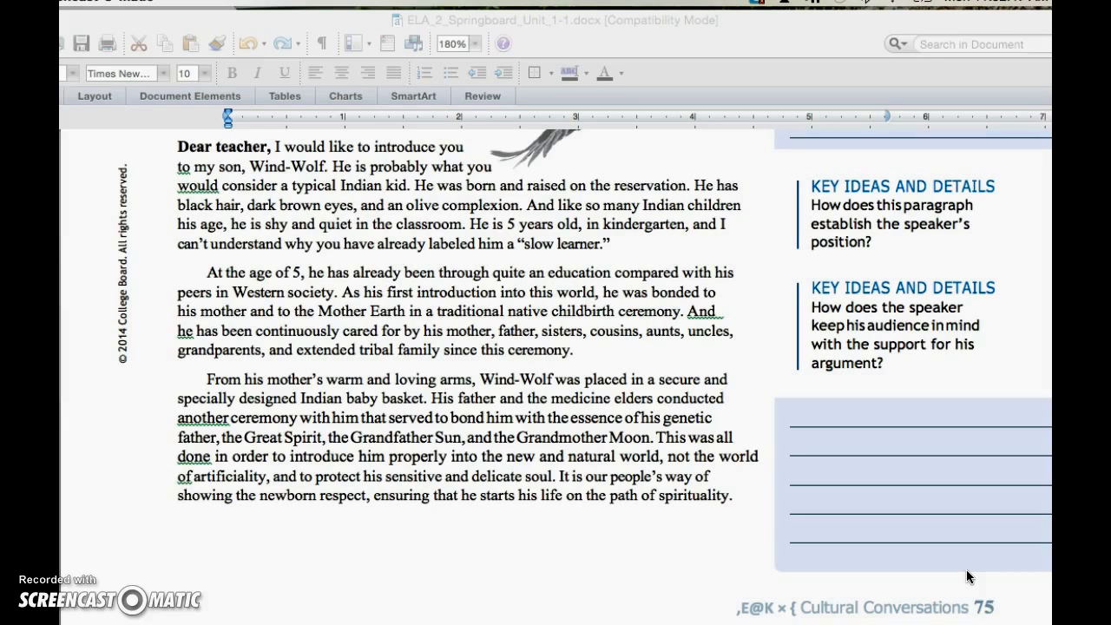
scroll("down", 3)
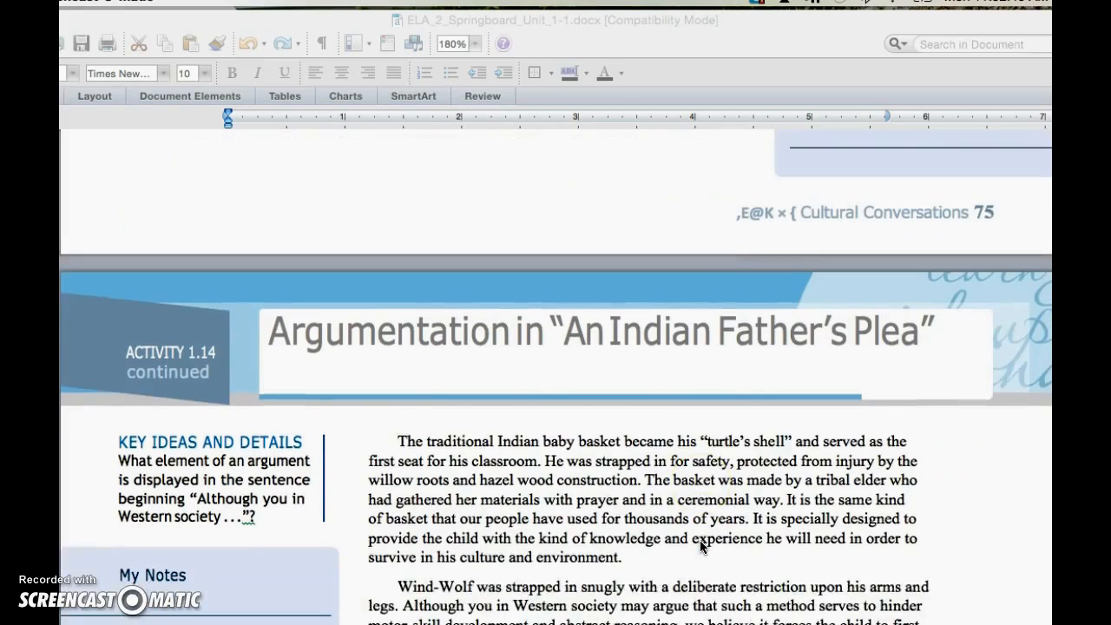
scroll("down", 3)
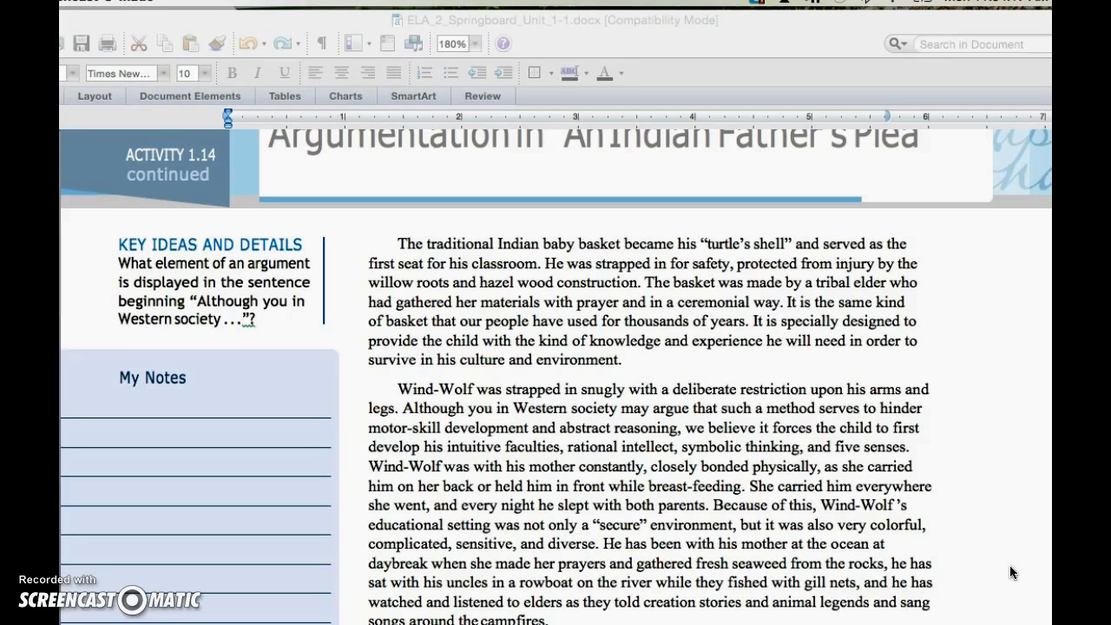
scroll("down", 3)
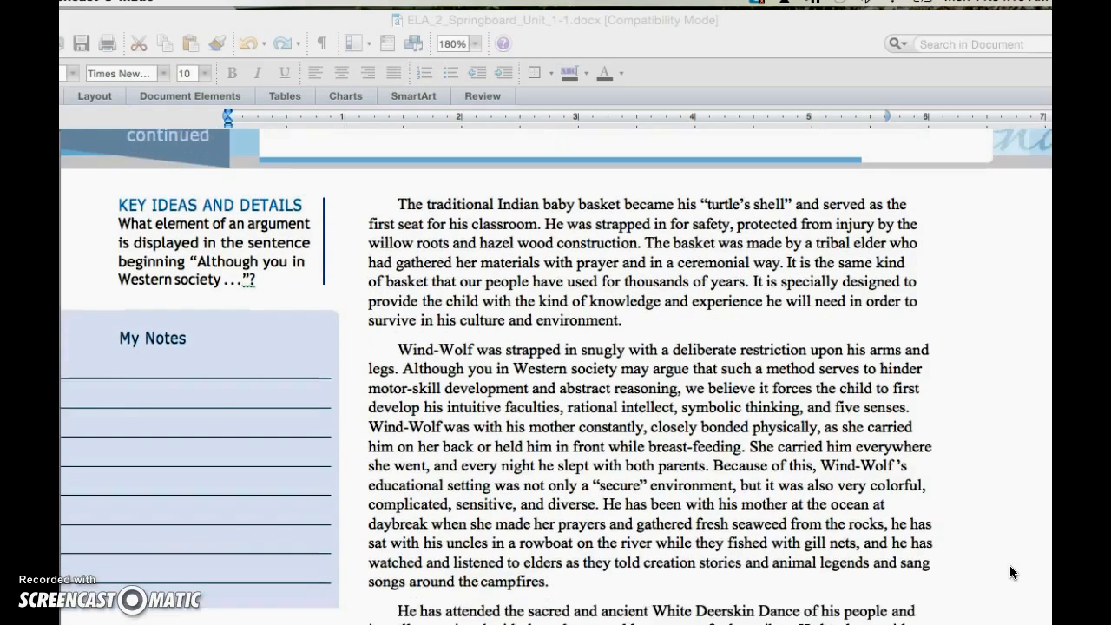
scroll("down", 3)
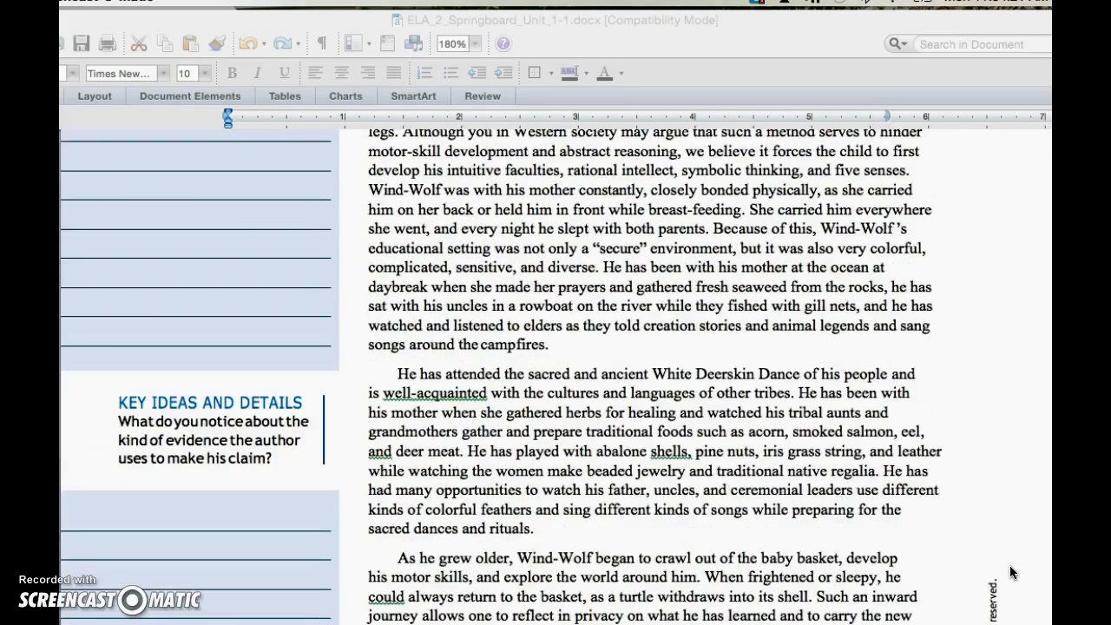
scroll("down", 3)
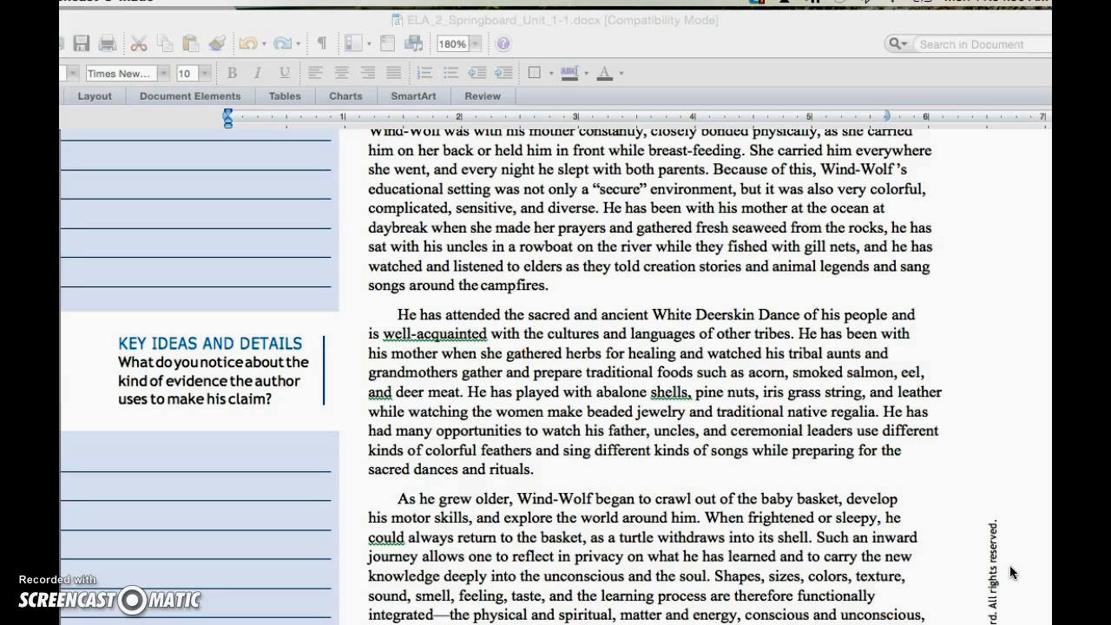
scroll("down", 3)
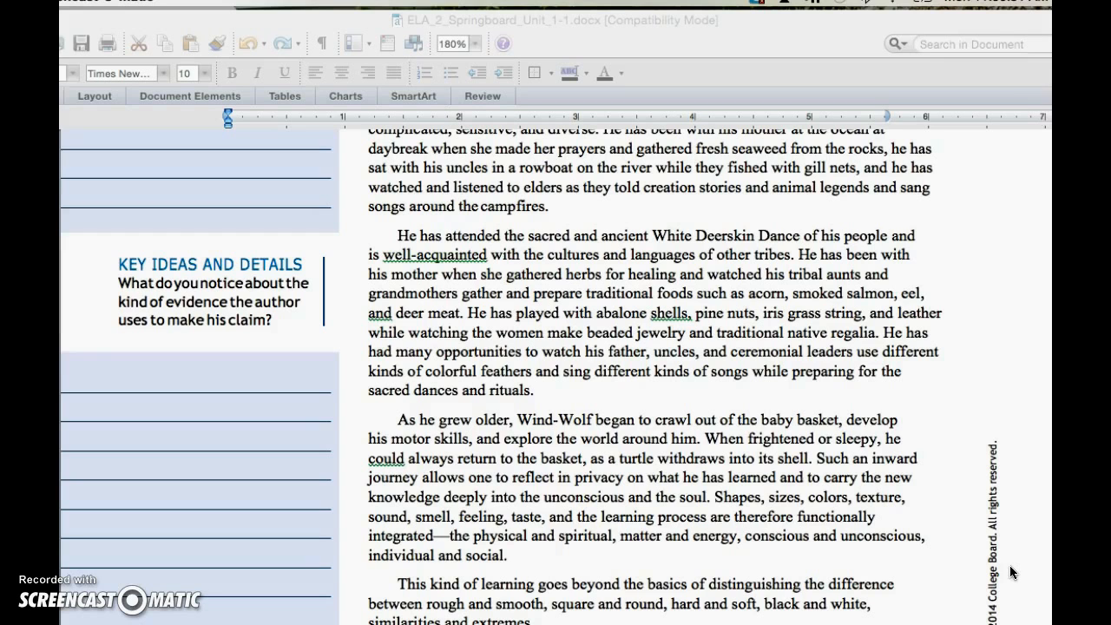
scroll("down", 3)
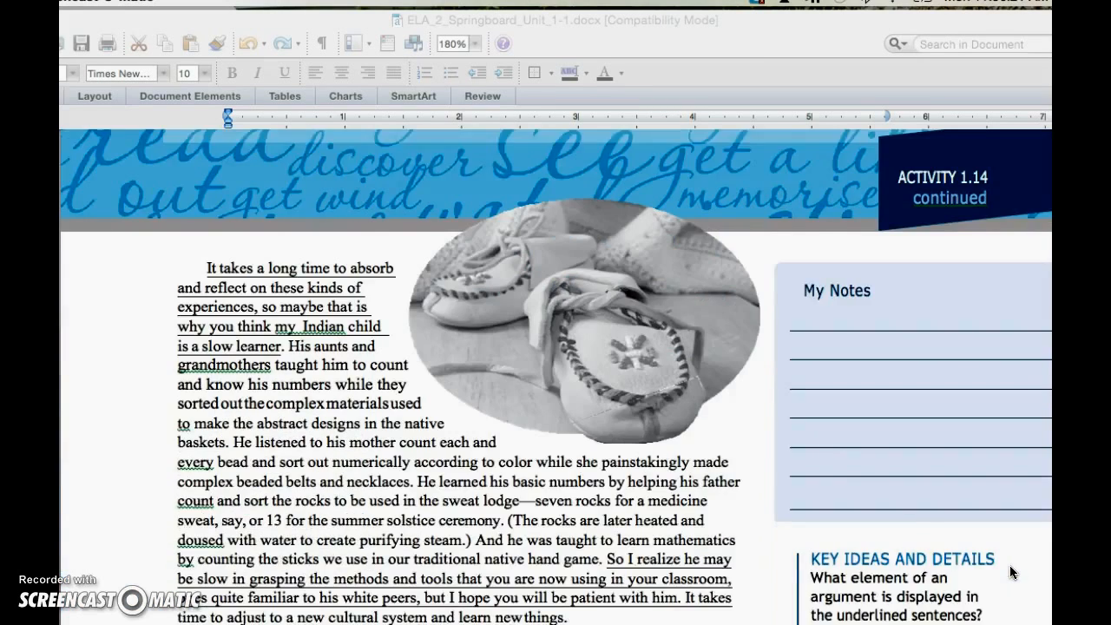
scroll("down", 3)
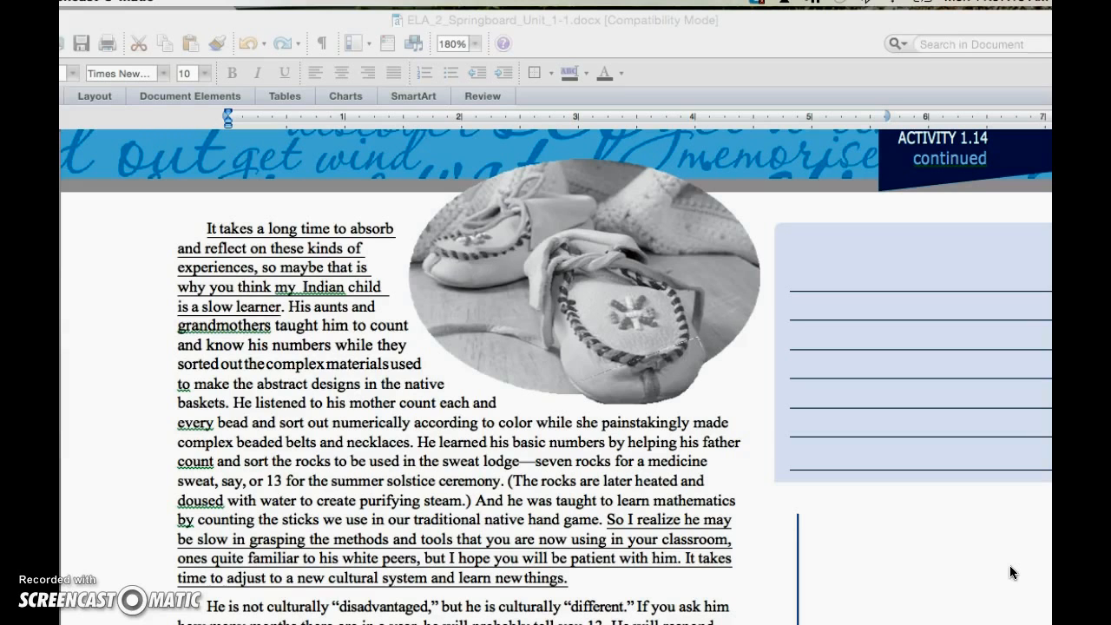
scroll("down", 3)
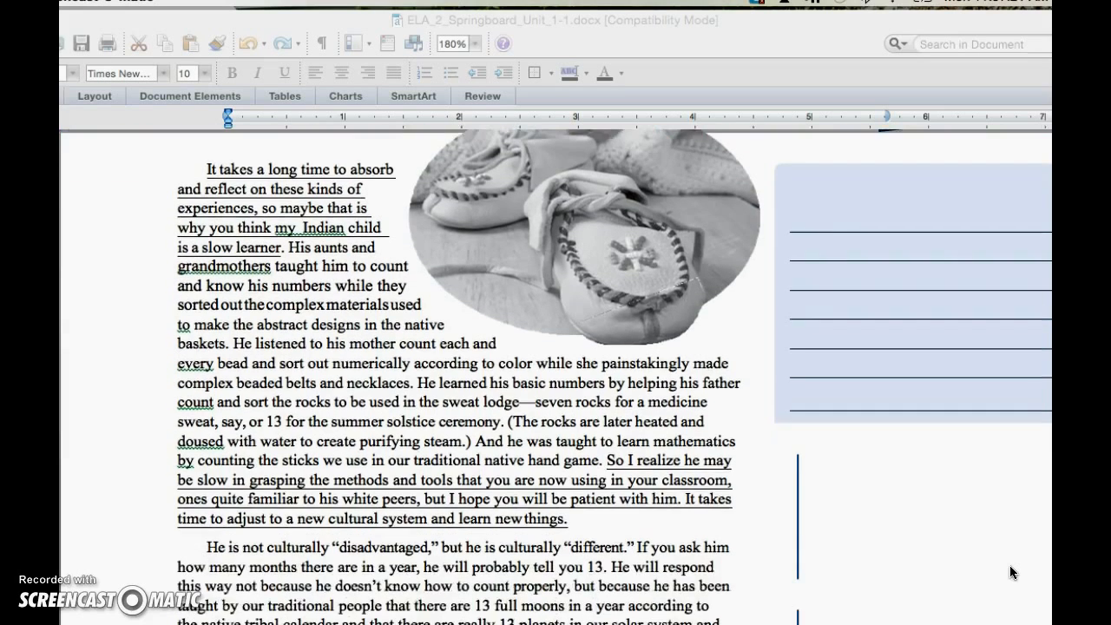
scroll("down", 3)
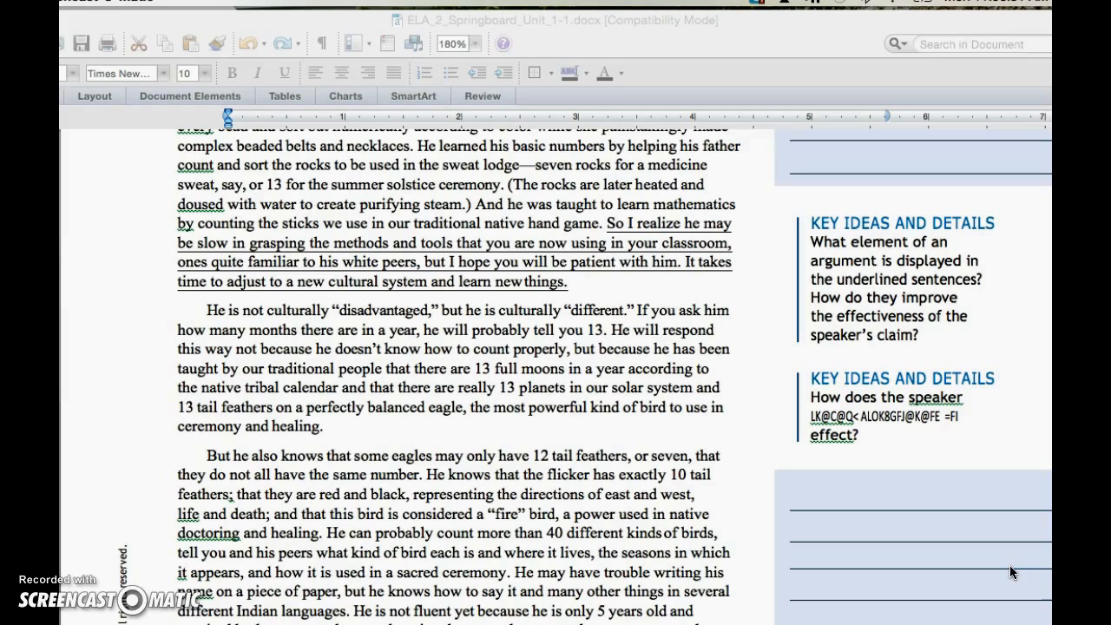
scroll("down", 3)
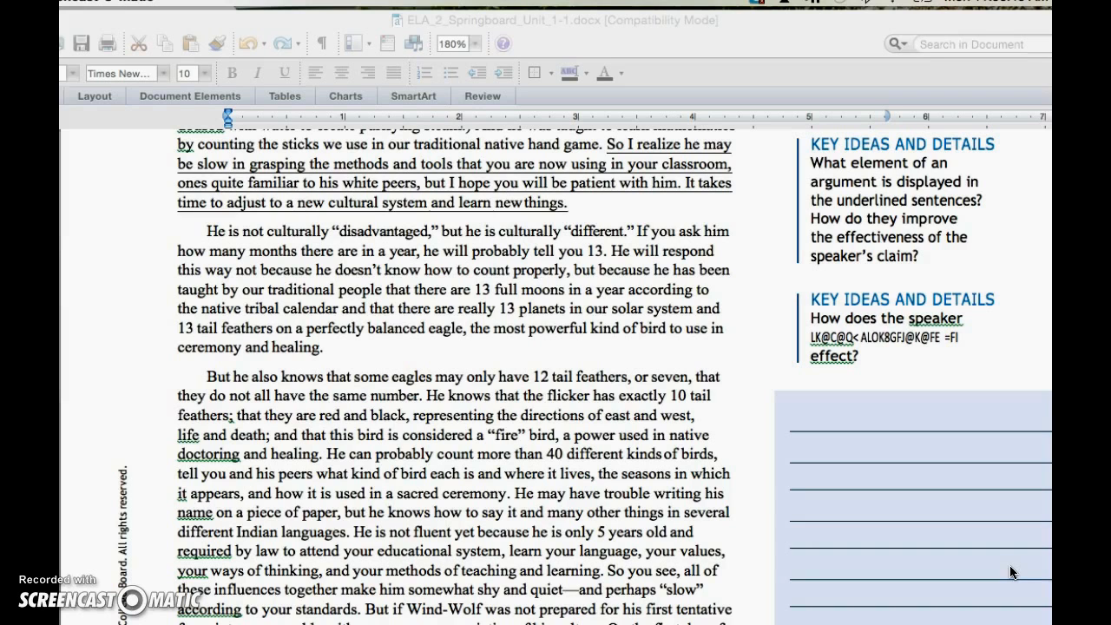
scroll("down", 3)
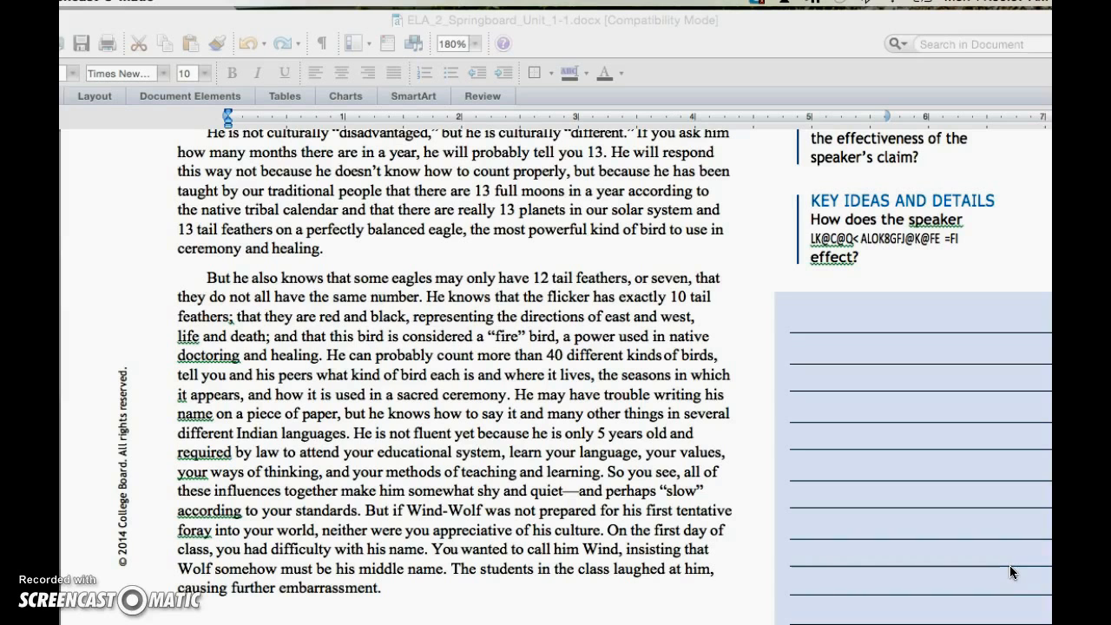
scroll("down", 3)
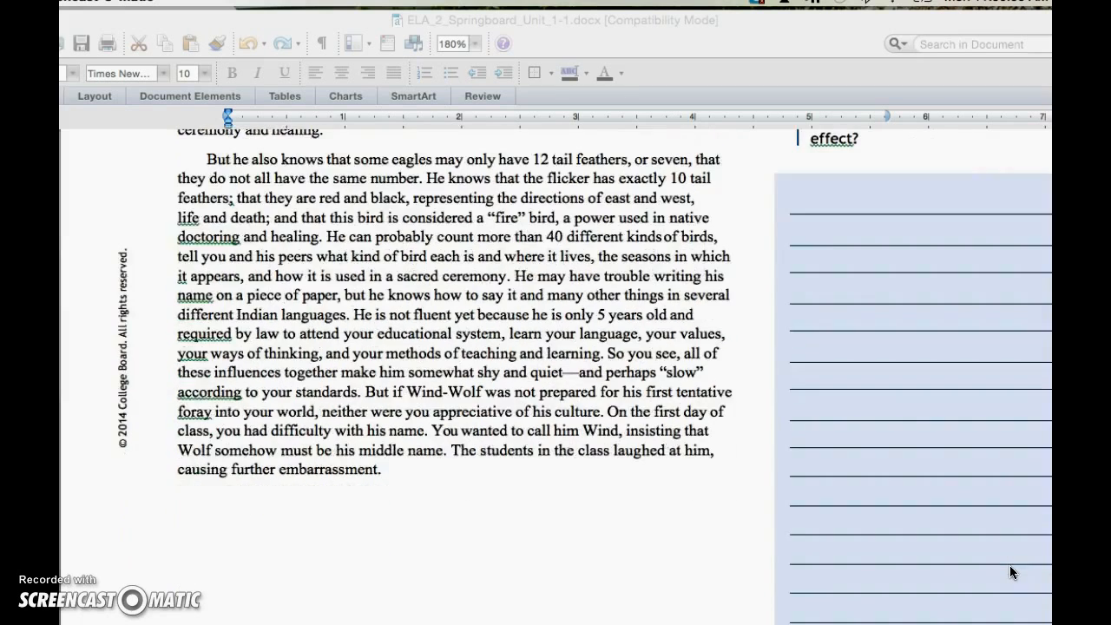
scroll("down", 3)
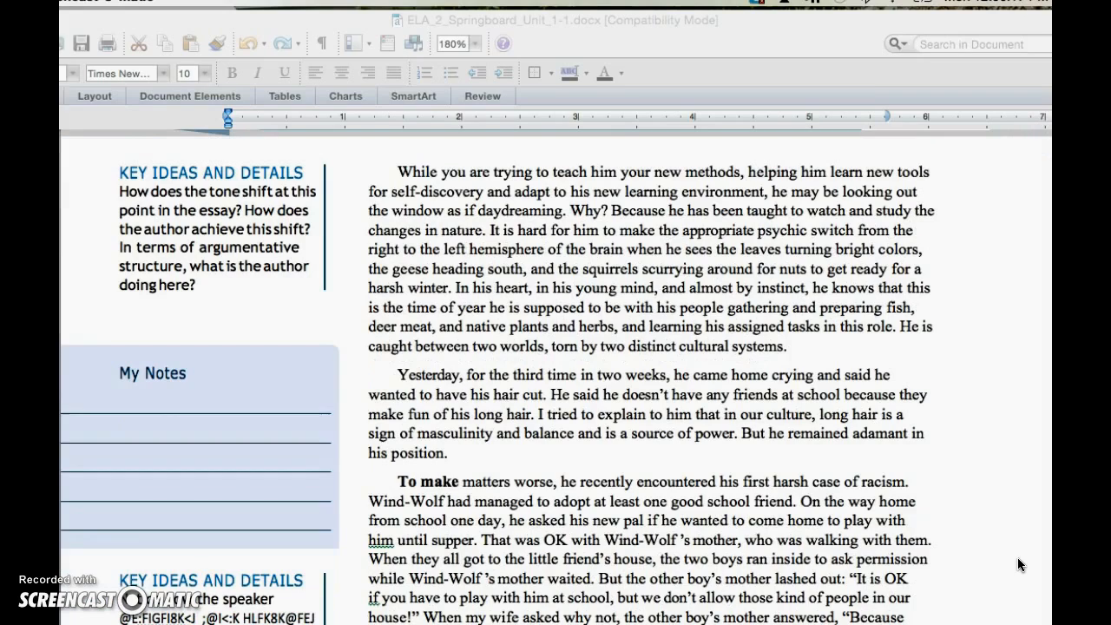
scroll("down", 3)
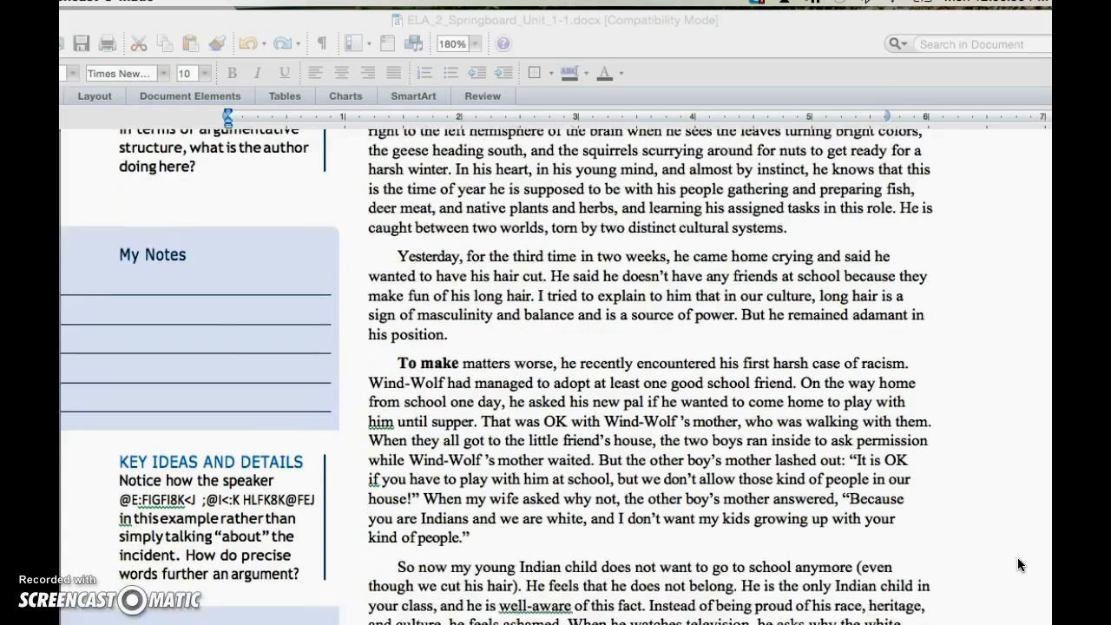
scroll("down", 3)
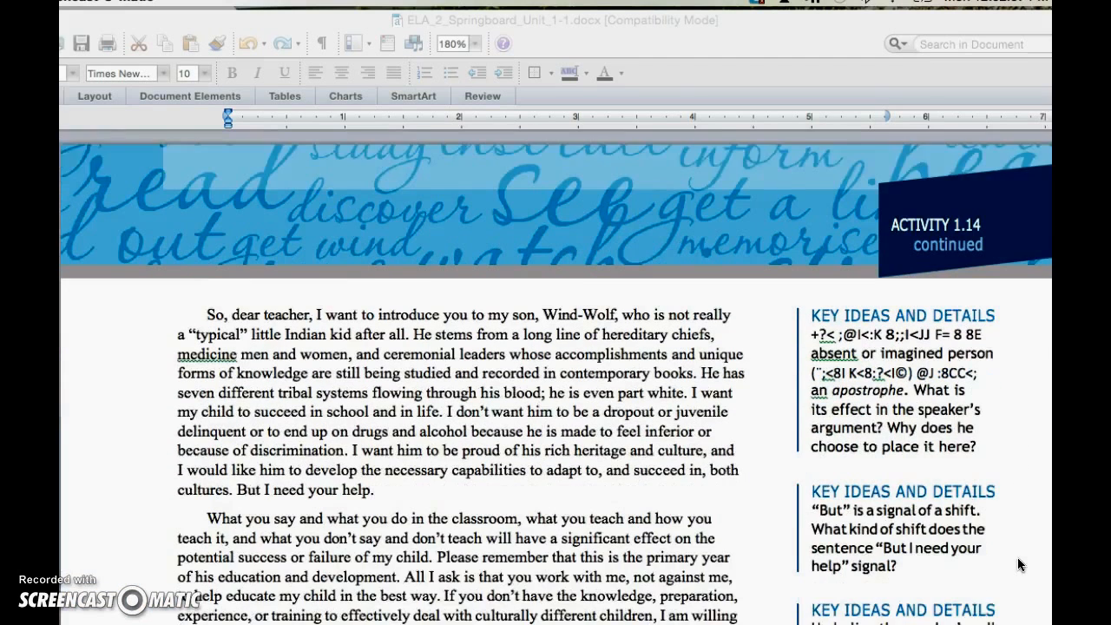
scroll("down", 3)
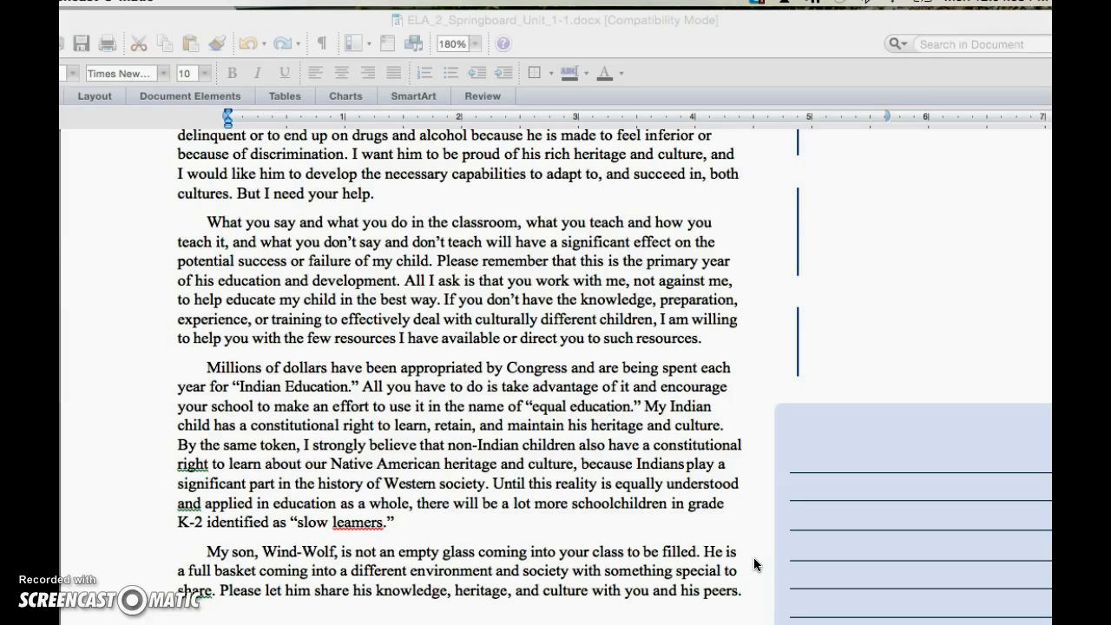
scroll("down", 3)
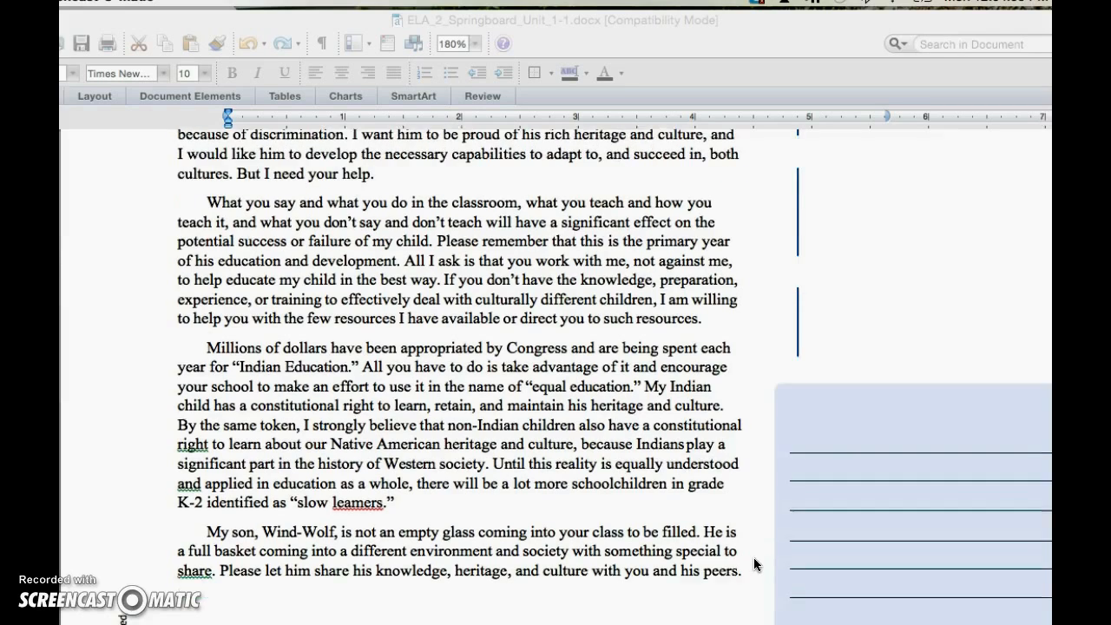
scroll("down", 3)
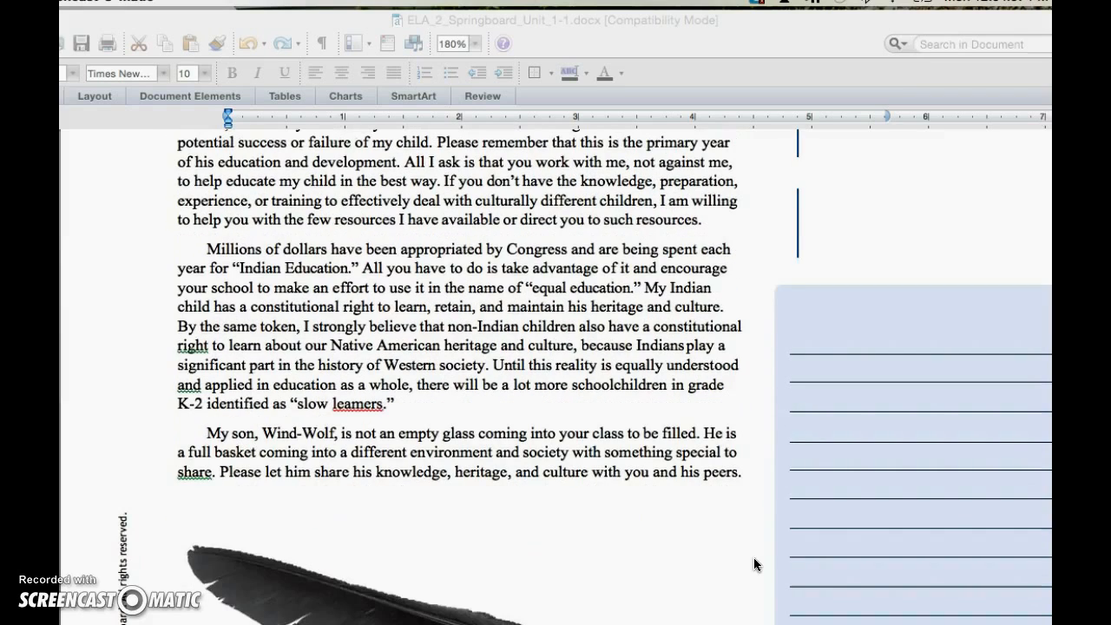